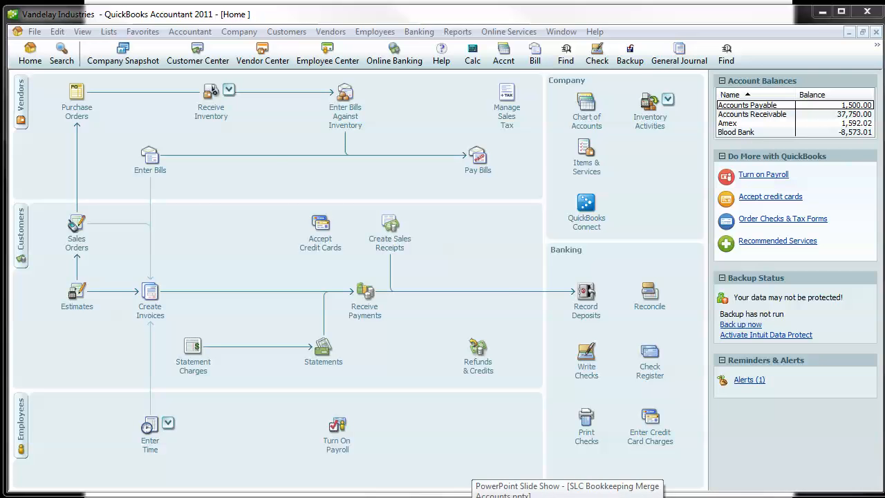
# Open the Chart of Accounts and scroll to the Building Repairs and Repairs and Maintenance expense accounts.
pyautogui.click(567, 487)
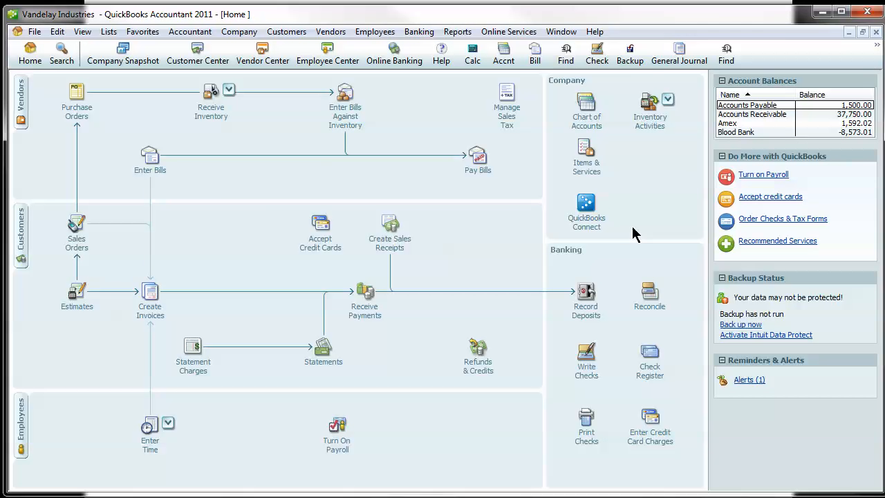
pyautogui.click(586, 108)
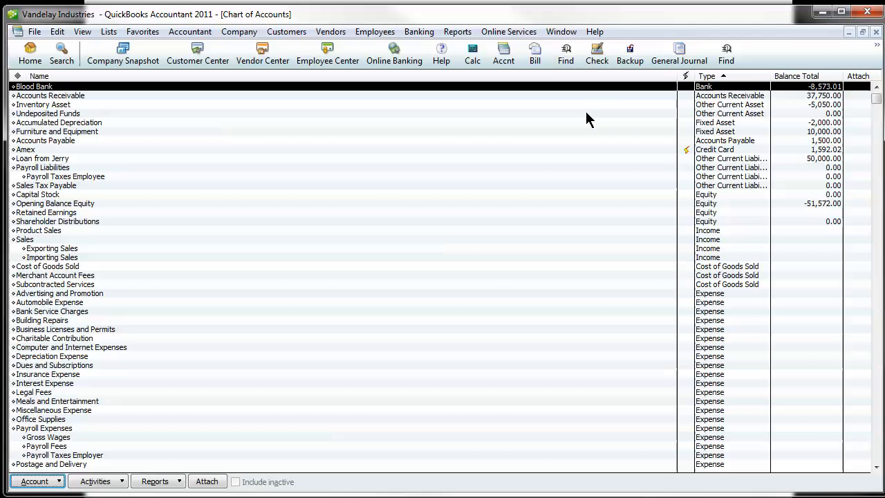
pyautogui.click(54, 337)
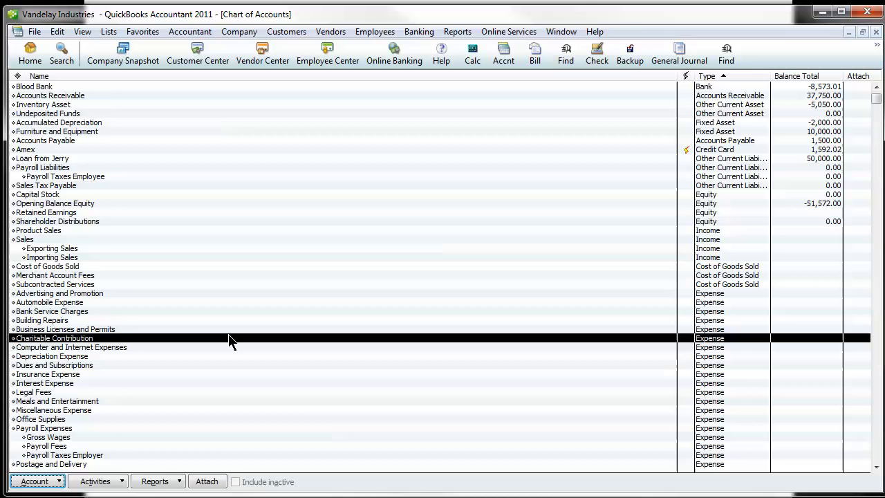
pyautogui.scroll(-3)
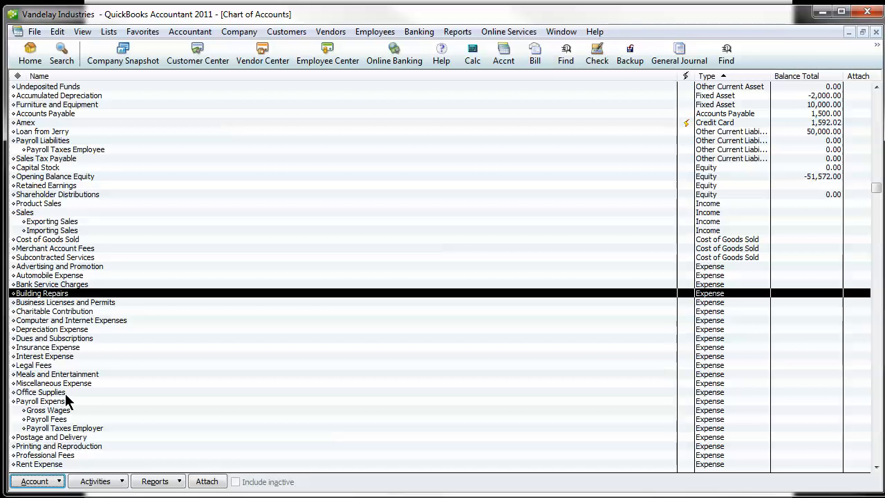
pyautogui.scroll(-3)
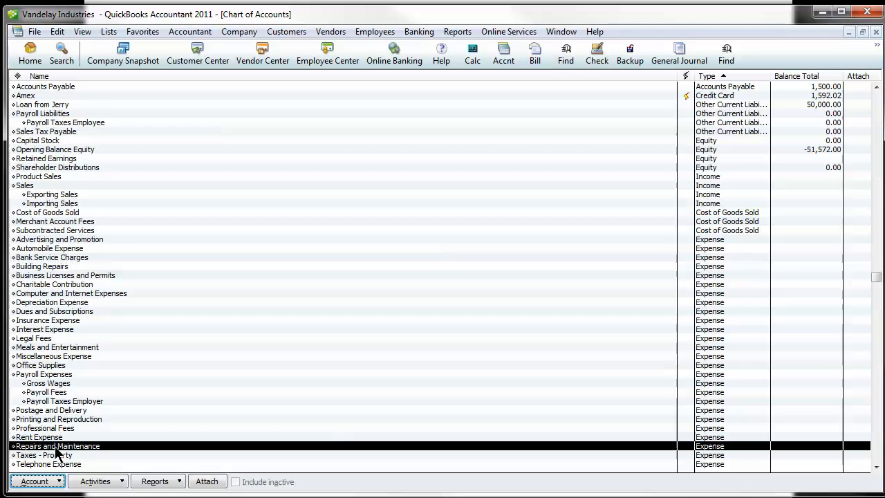
pyautogui.moveTo(117, 434)
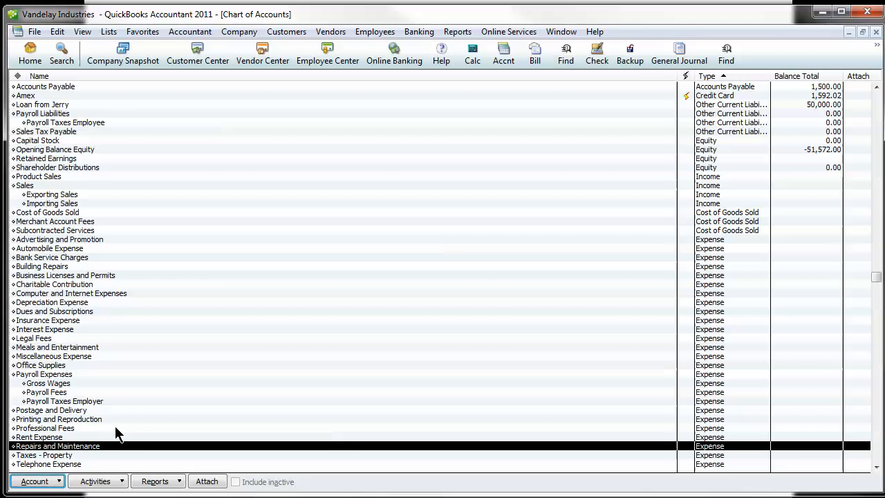
pyautogui.moveTo(58, 277)
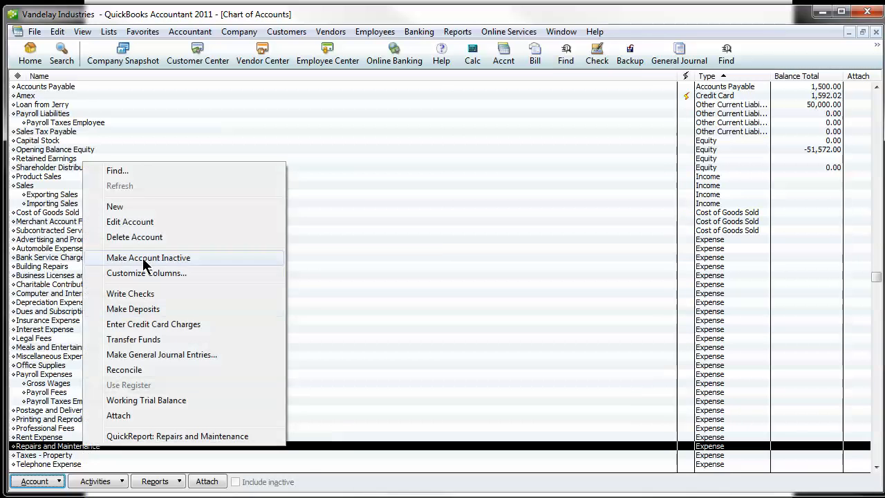
pyautogui.moveTo(145, 221)
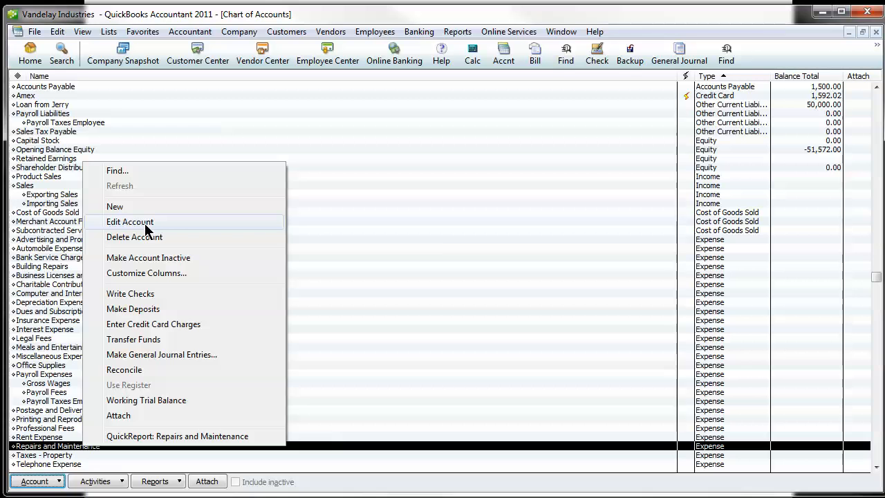
pyautogui.moveTo(139, 228)
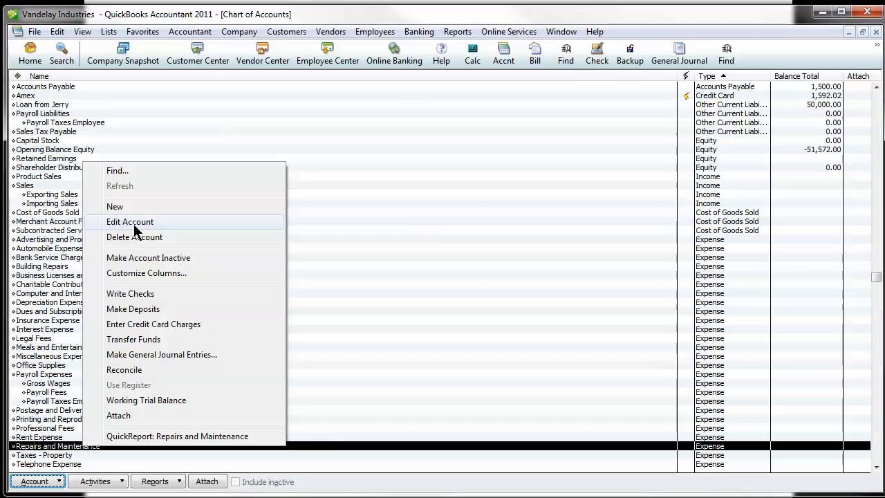
pyautogui.click(130, 221)
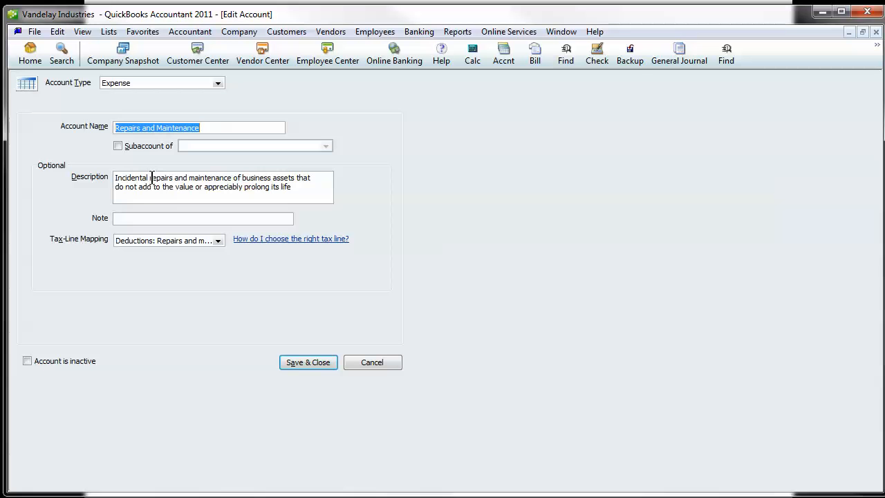
pyautogui.click(307, 363)
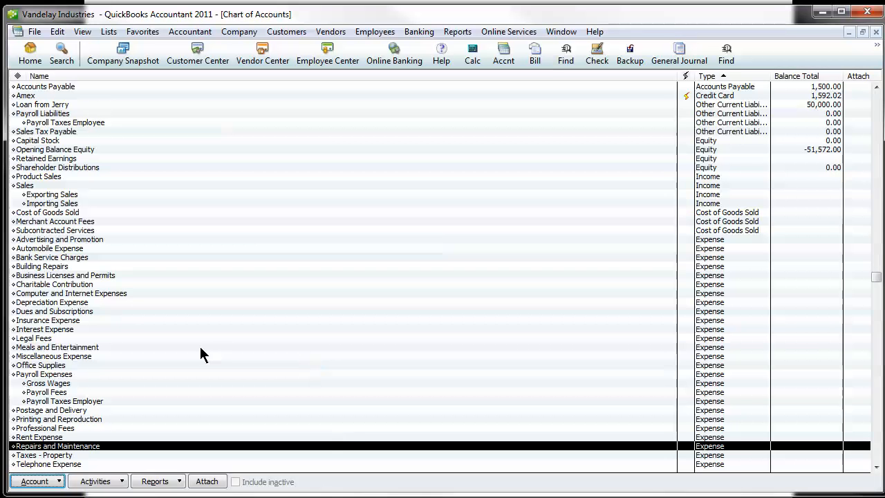
# Rename the Building Repairs account to 'Repairs and Maintenance' via Edit Account and save it.
pyautogui.click(41, 265)
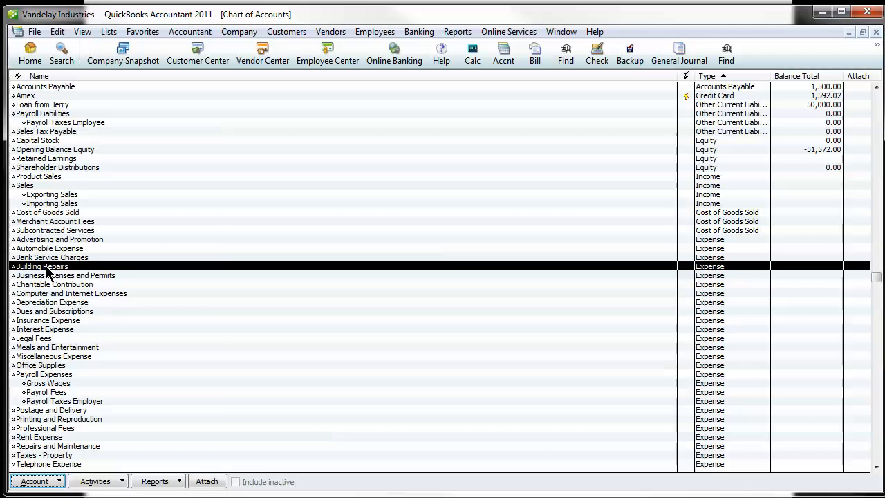
pyautogui.rightClick(42, 265)
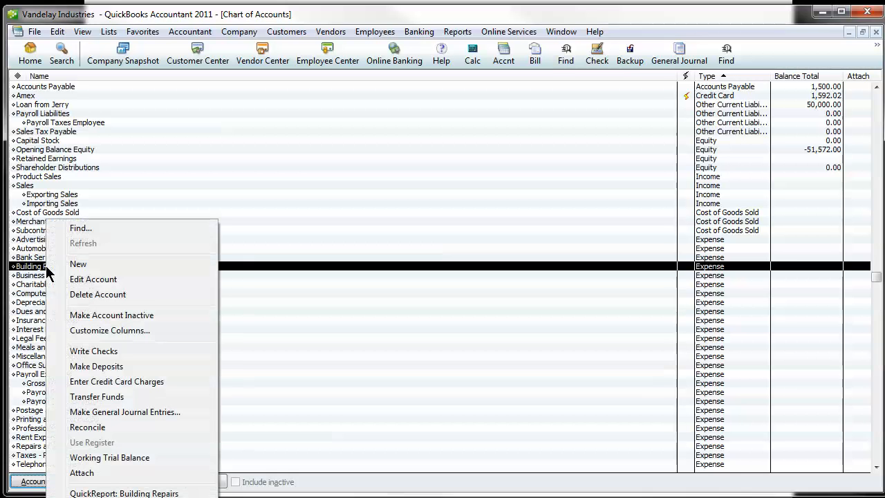
pyautogui.click(94, 279)
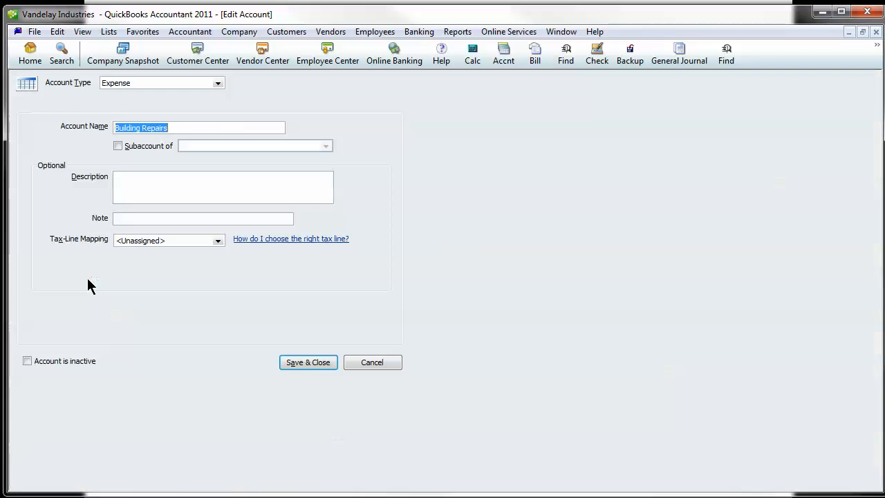
pyautogui.write('Repairs and Maintenance')
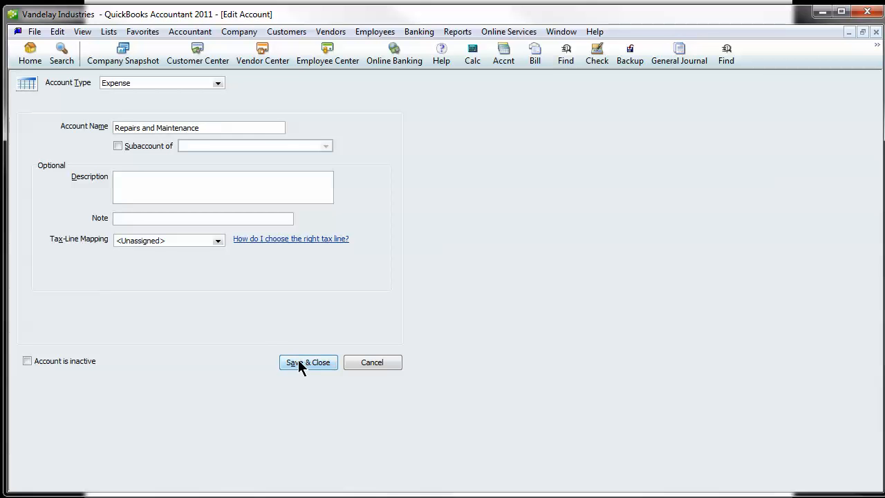
pyautogui.click(307, 362)
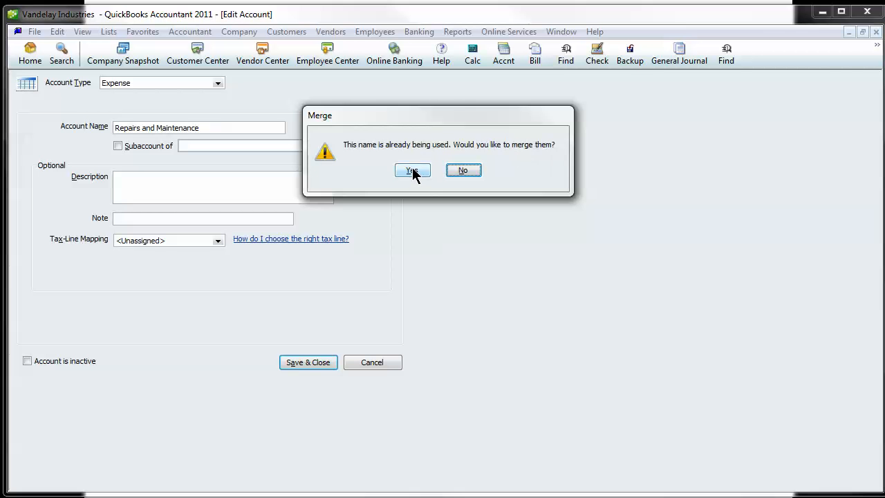
# Confirm Yes to merge Building Repairs into Repairs and Maintenance.
pyautogui.click(412, 172)
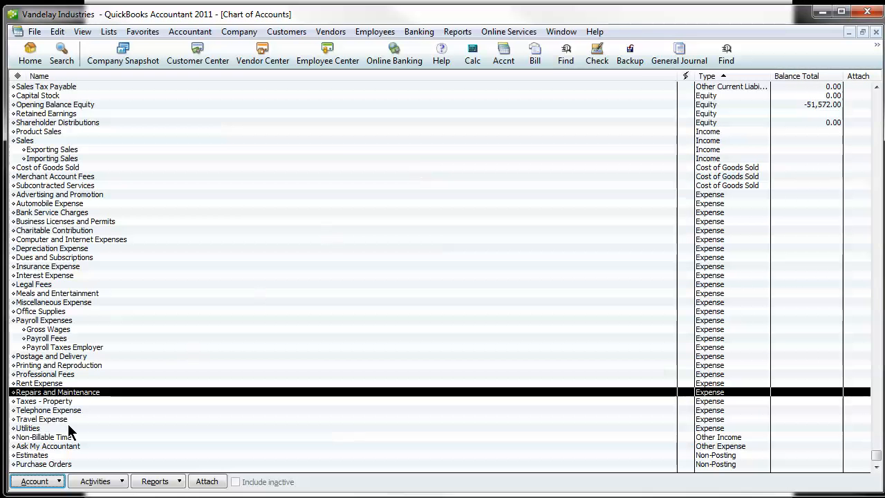
pyautogui.moveTo(43, 232)
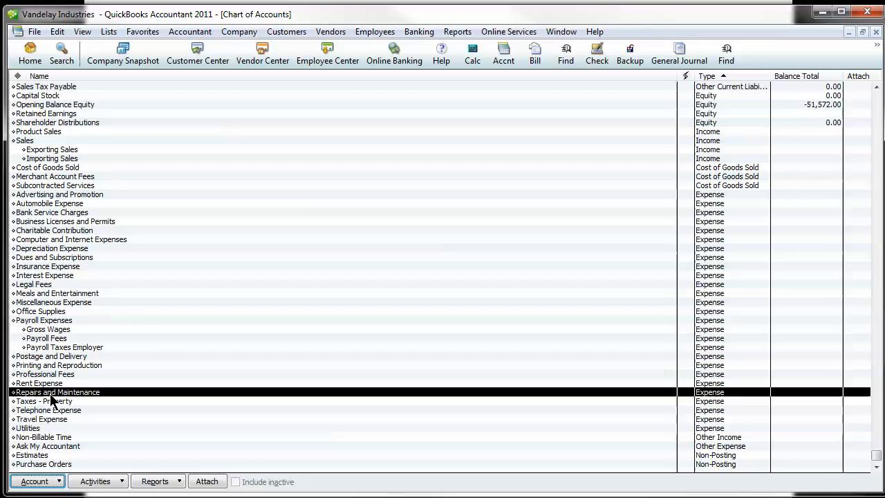
pyautogui.moveTo(55, 403)
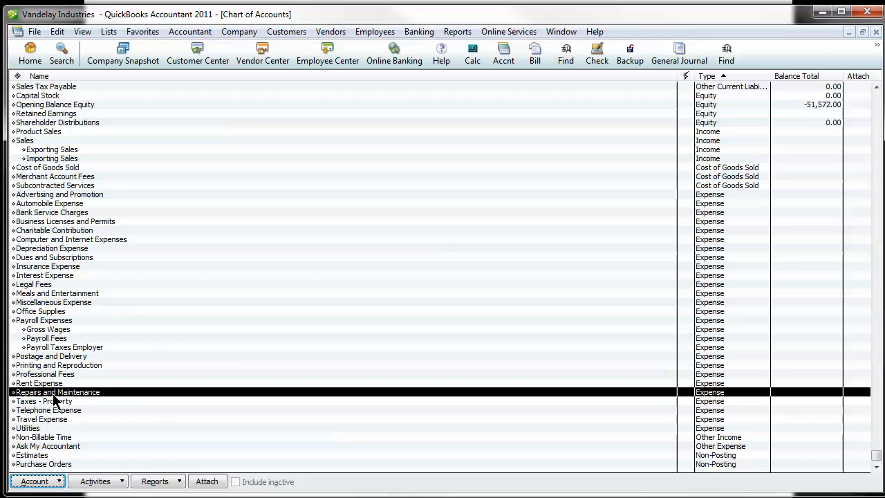